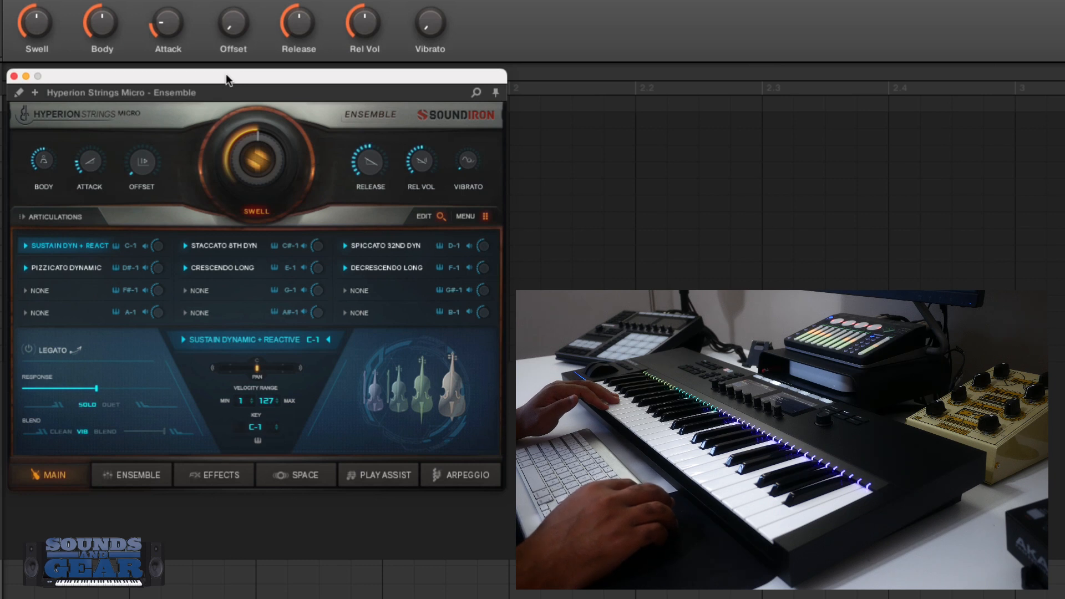
mouse_move(185, 131)
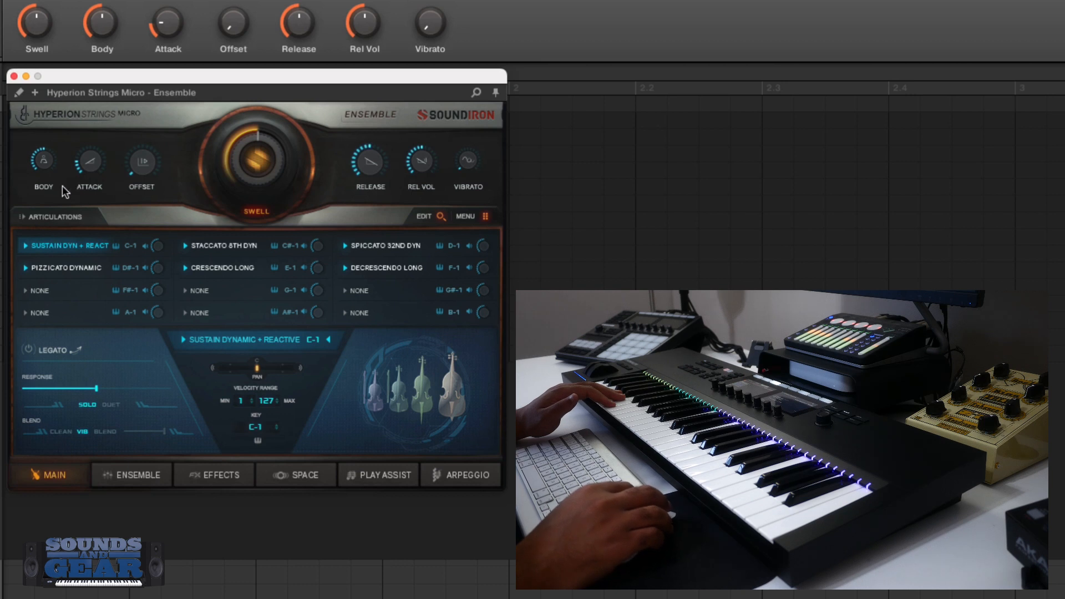
mouse_move(93, 192)
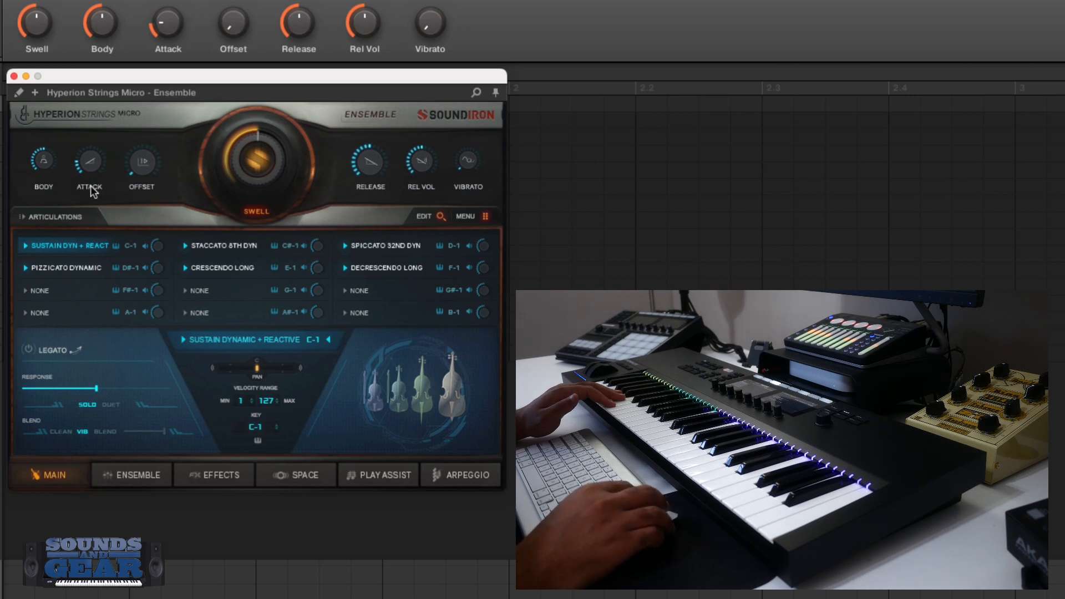
mouse_move(211, 198)
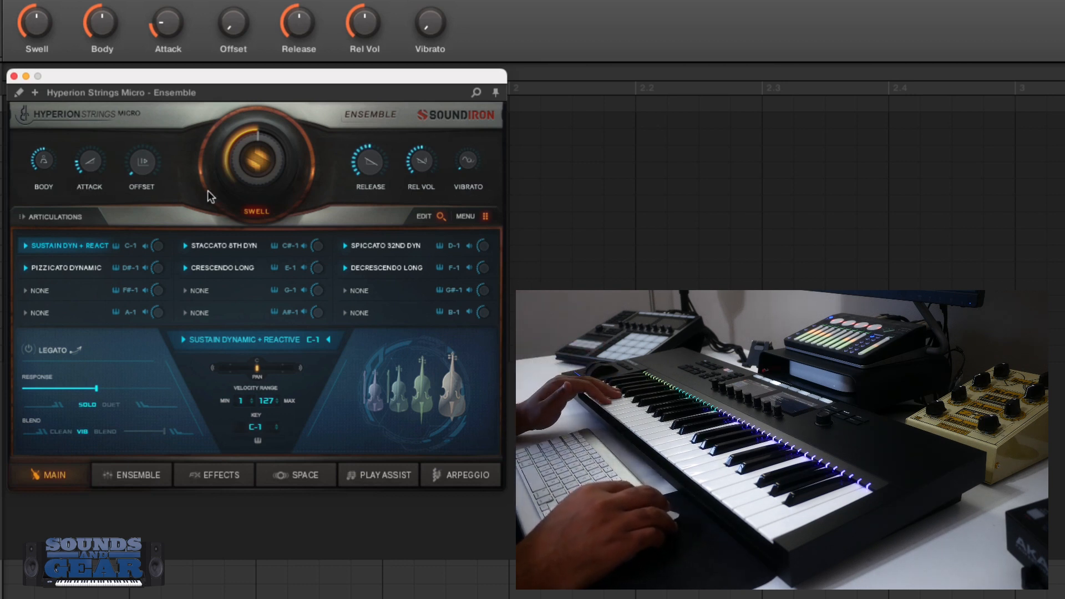
mouse_move(228, 219)
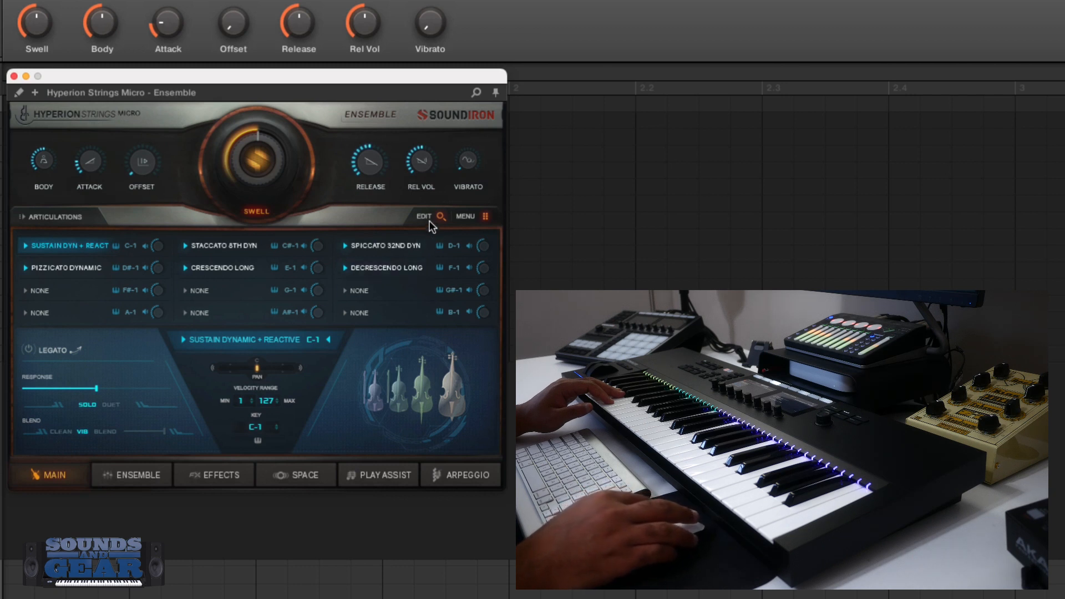
Audition Pizzicato, Sustain and Staccato 8th articulations, then set Crescendo Long to Play-Thru mode
click(423, 217)
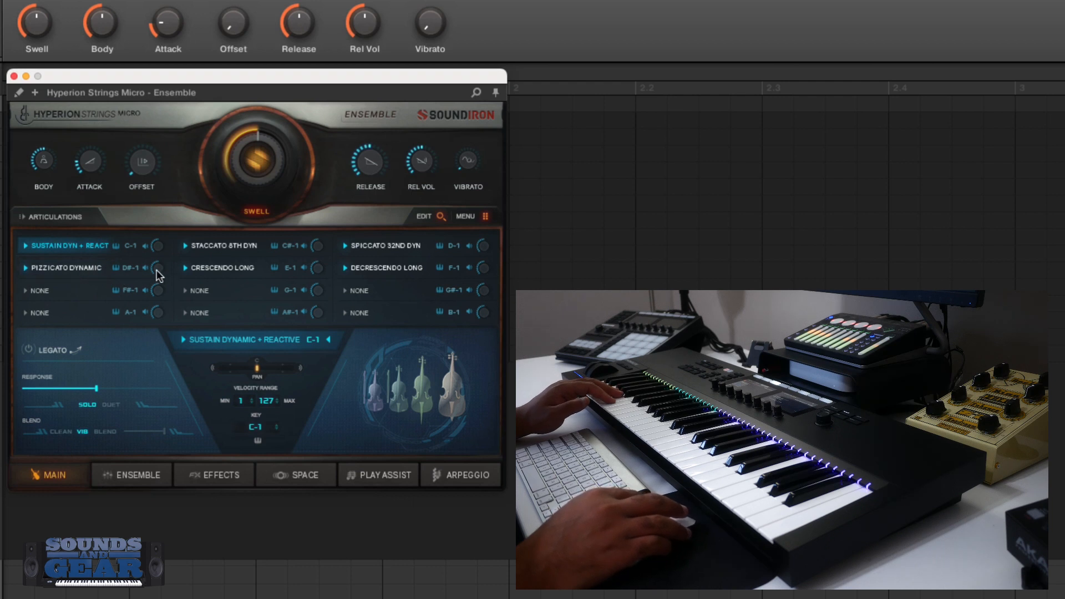
mouse_move(163, 267)
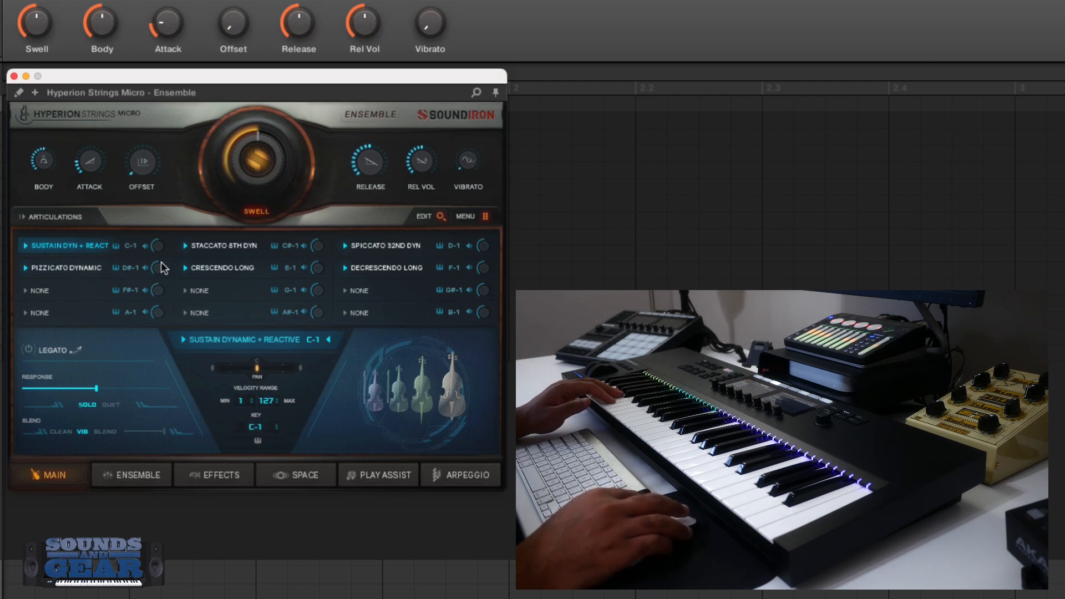
click(68, 267)
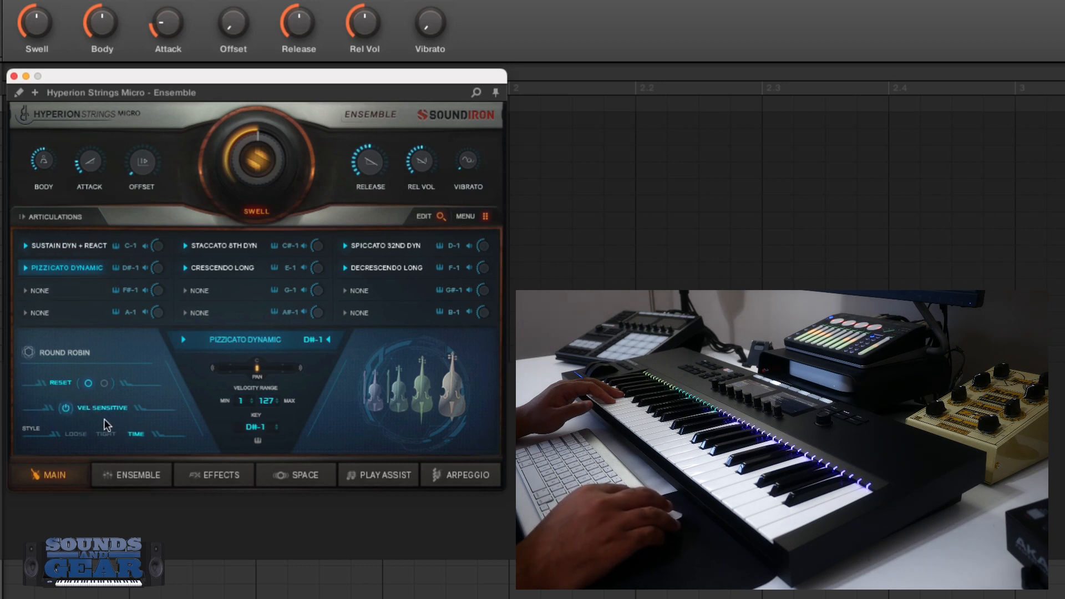
click(66, 245)
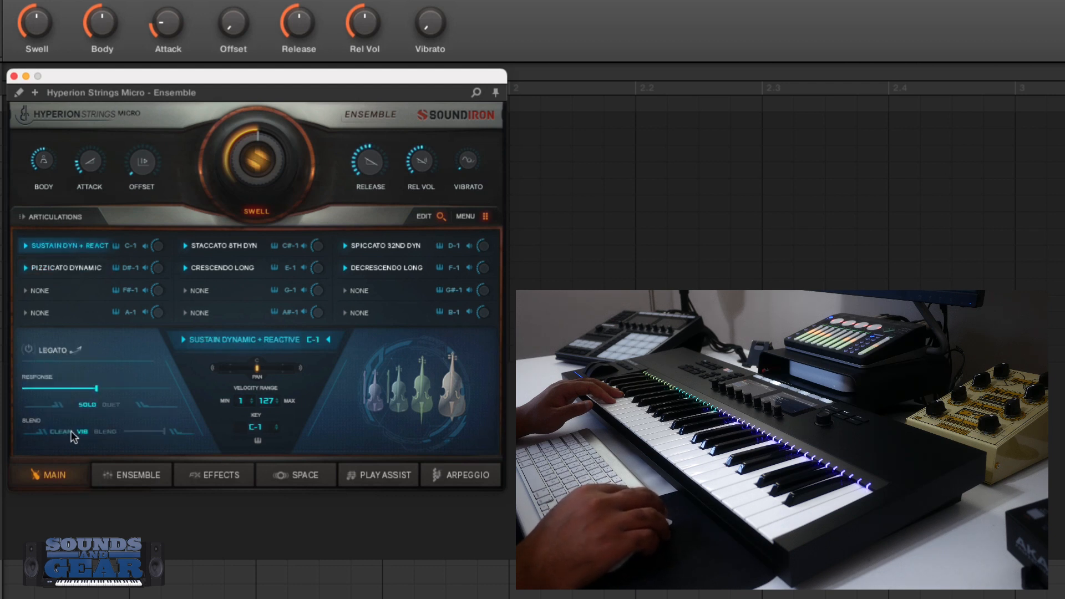
click(221, 245)
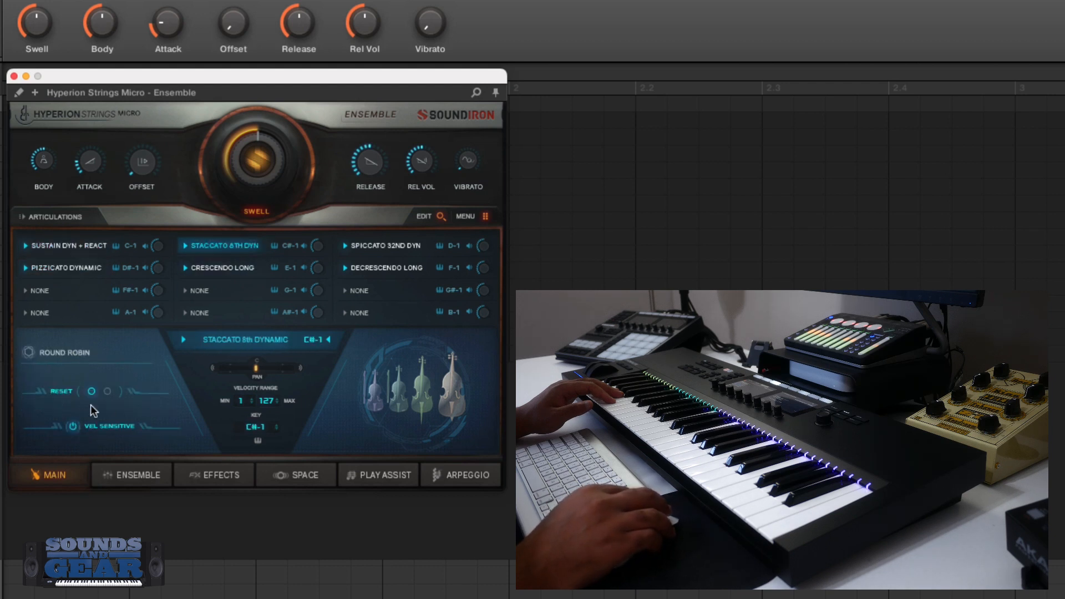
click(224, 268)
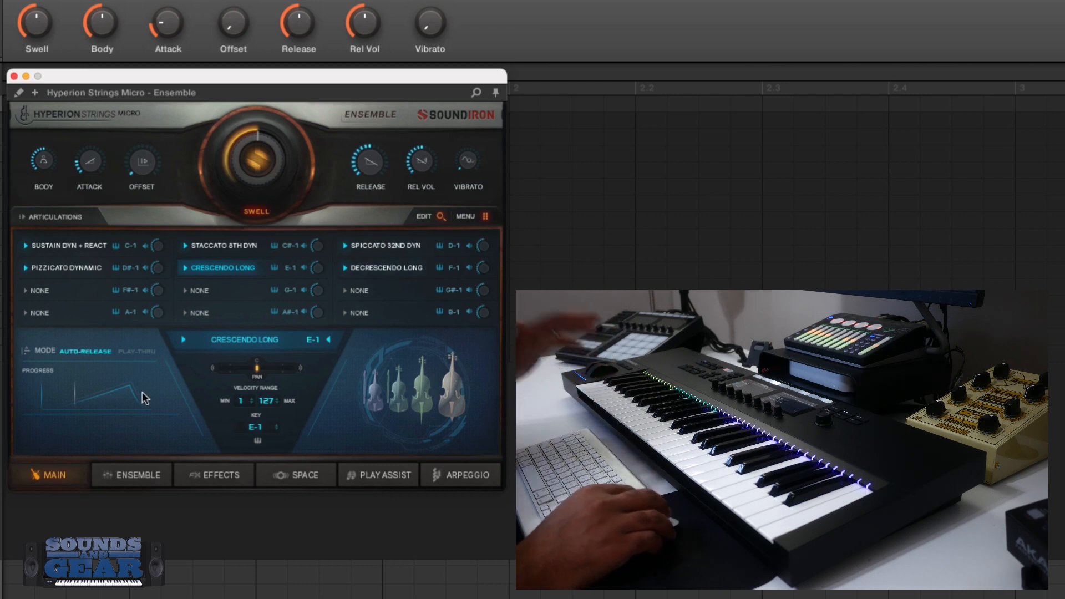
click(136, 351)
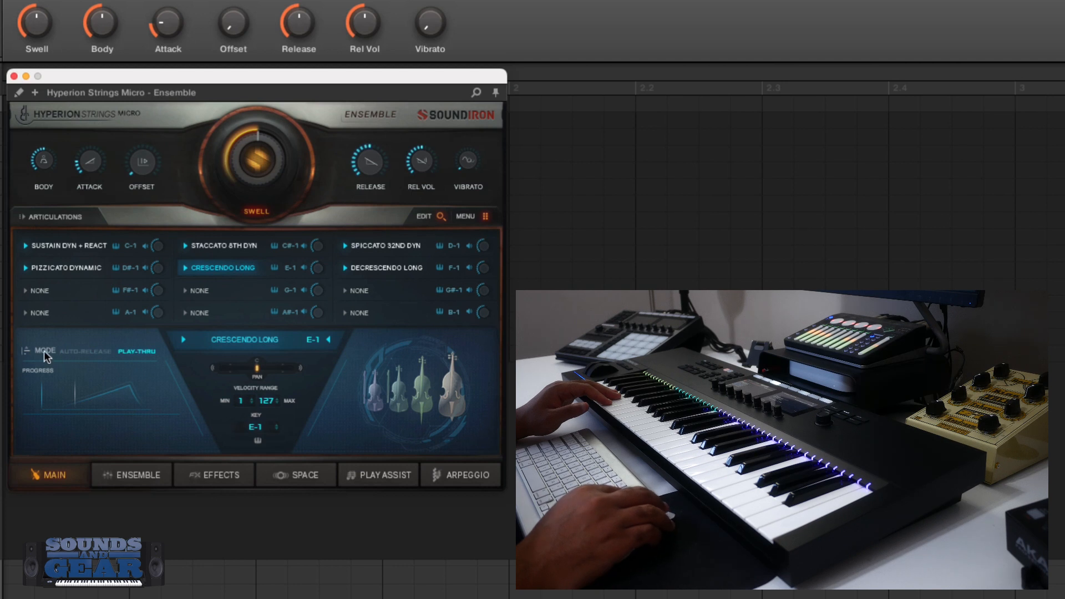
Make Spiccato 32nd Dyn active and show the Ensemble page with basses, cellos, violas and violins
click(386, 245)
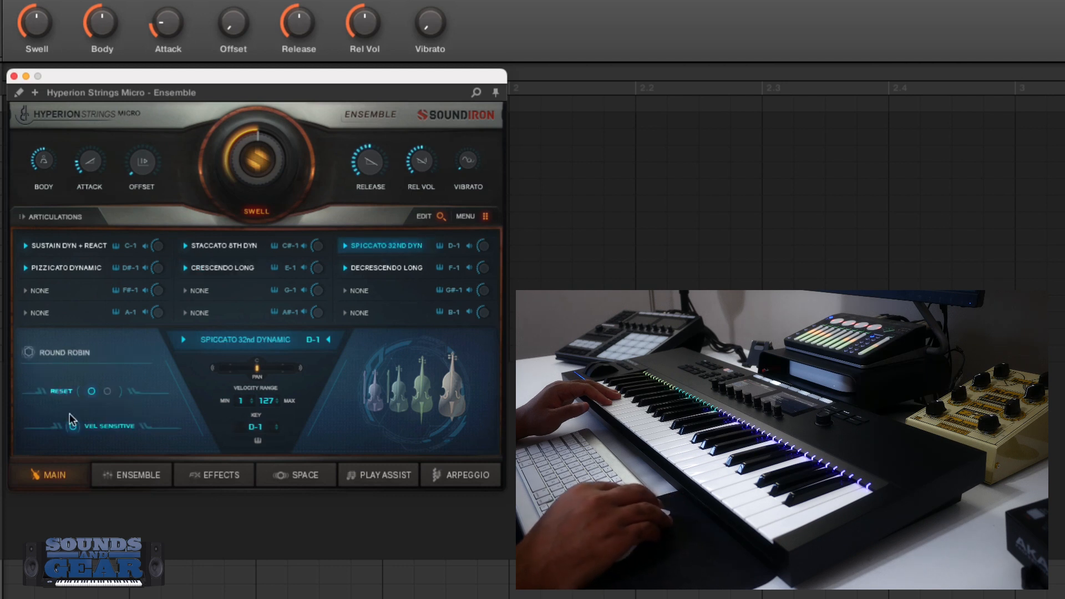
click(131, 473)
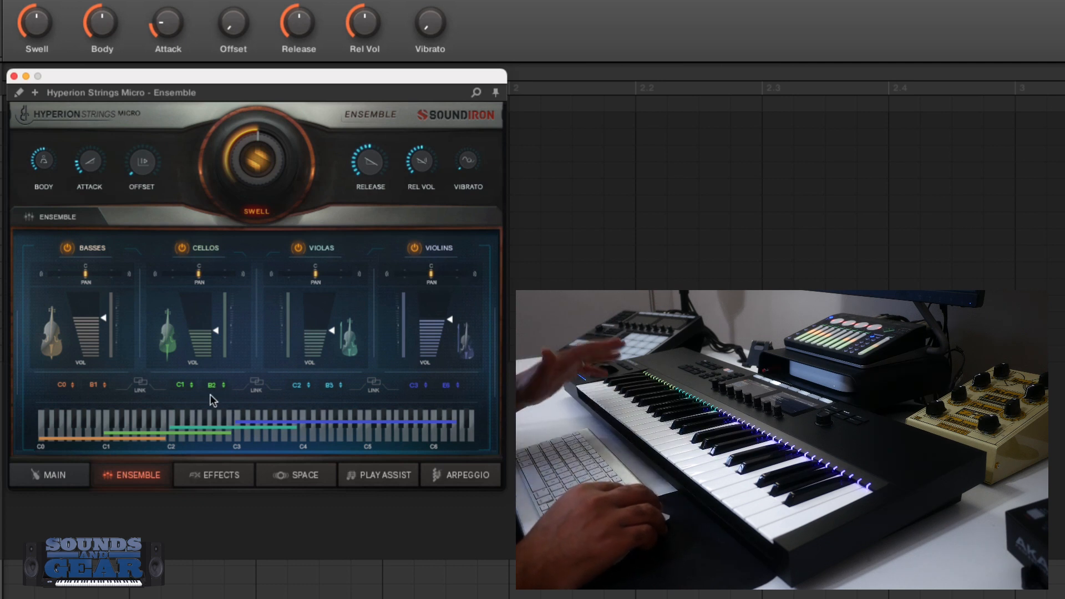
Tour the FX, Reverb, Play Assist and Arpeggio pages, then return to the Main articulation overview
click(213, 474)
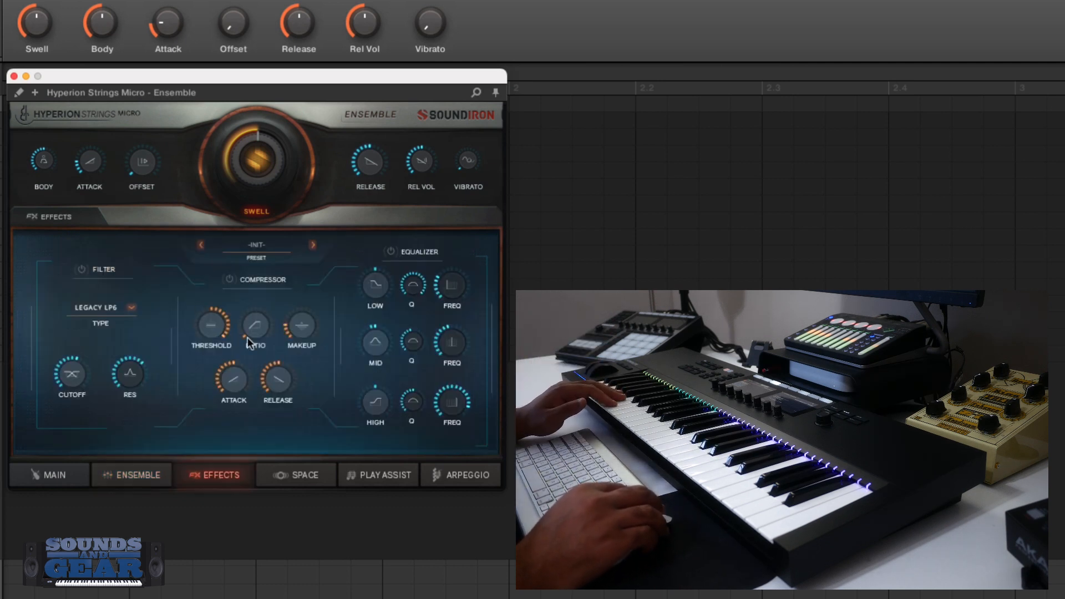
click(295, 475)
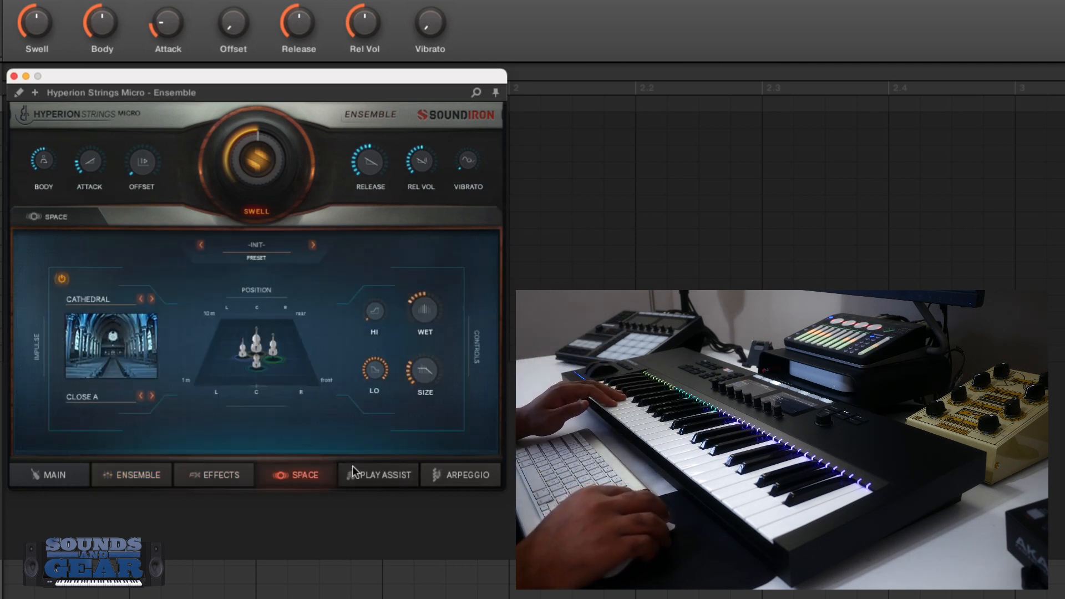
click(377, 473)
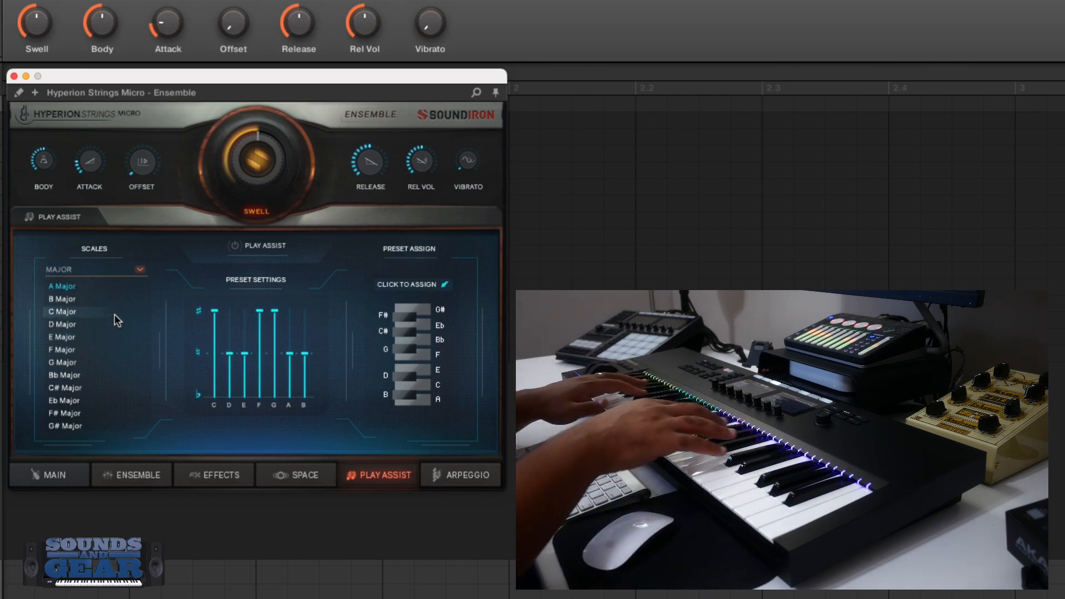
click(460, 473)
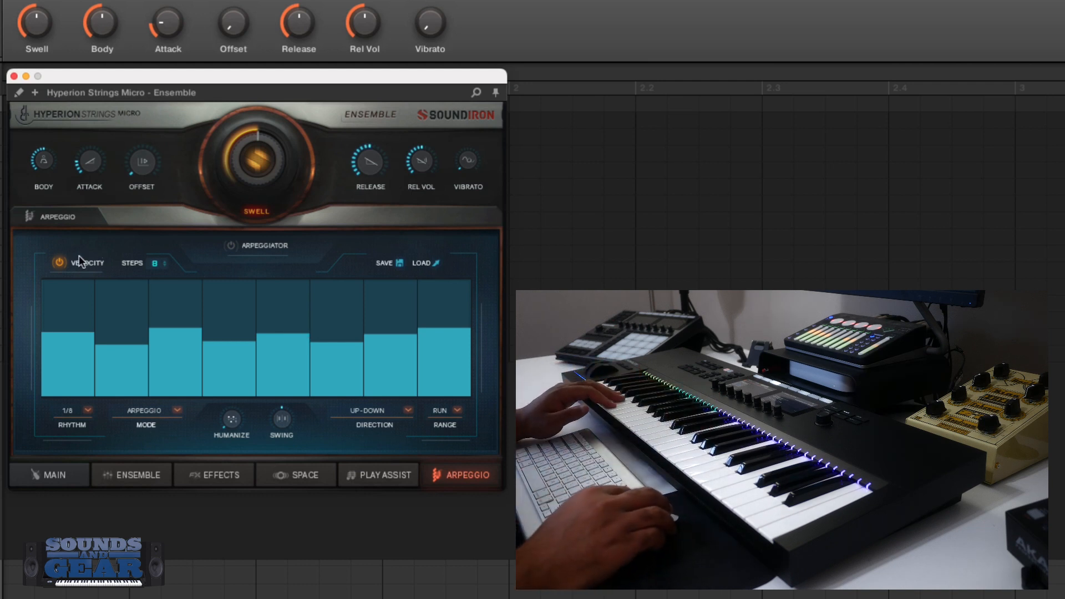
click(56, 473)
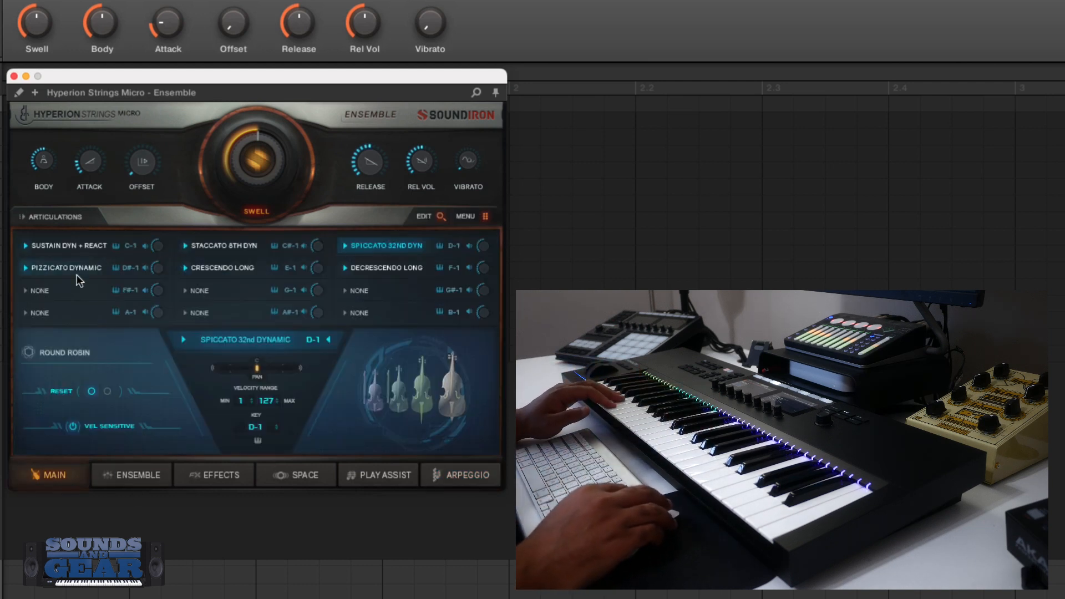
Play Sustain Dyn + React, then switch to the Staccato 8th Dyn articulation
click(68, 245)
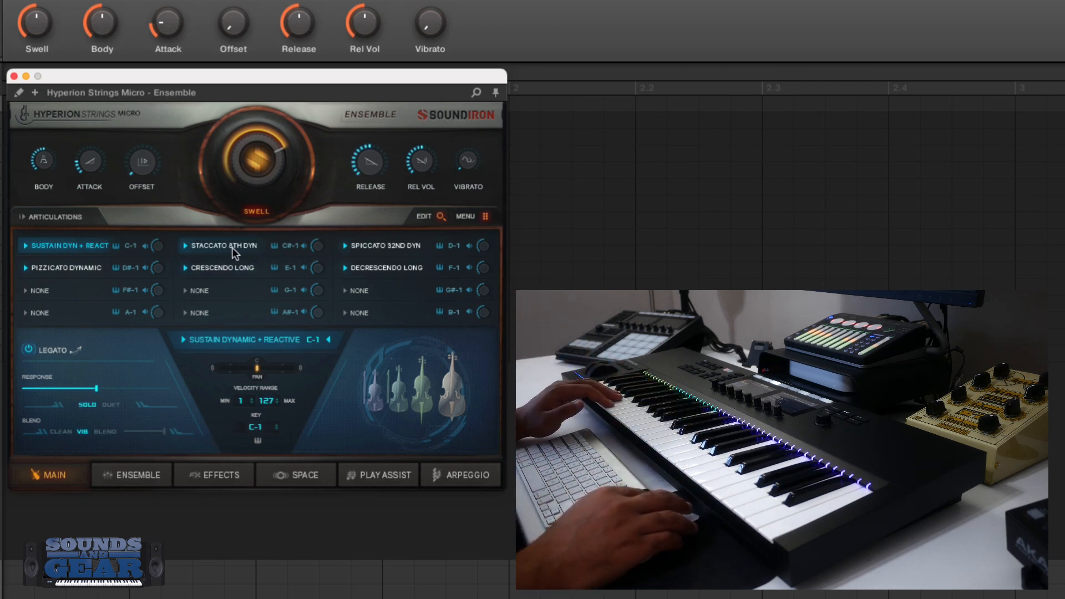
click(221, 245)
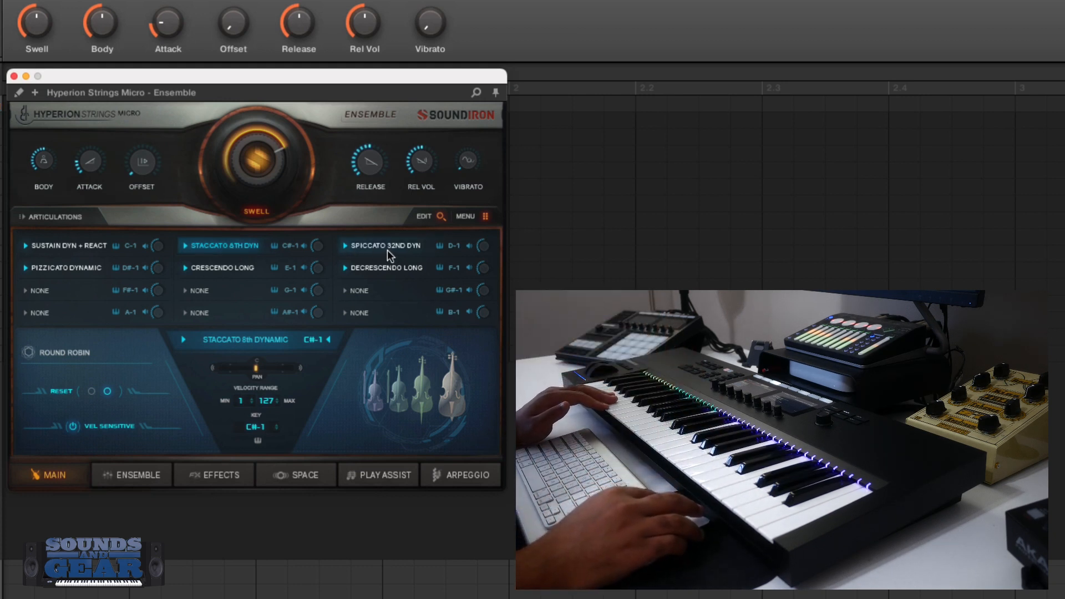
Audition Spiccato 32nd Dyn, then Pizzicato Dynamic with Tight style, ending on the Arpeggio page
click(384, 245)
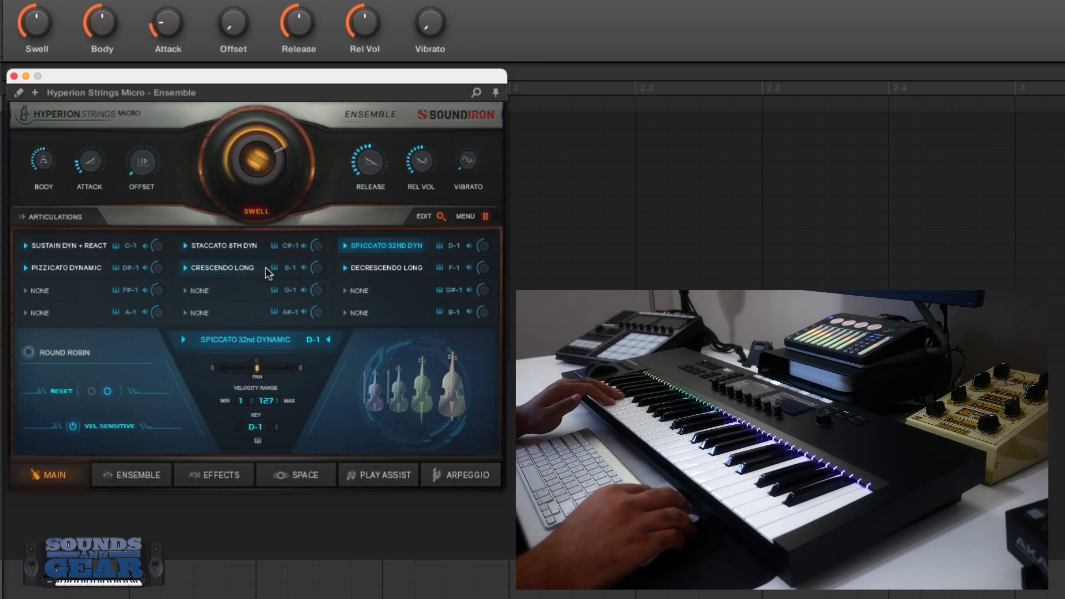
click(66, 267)
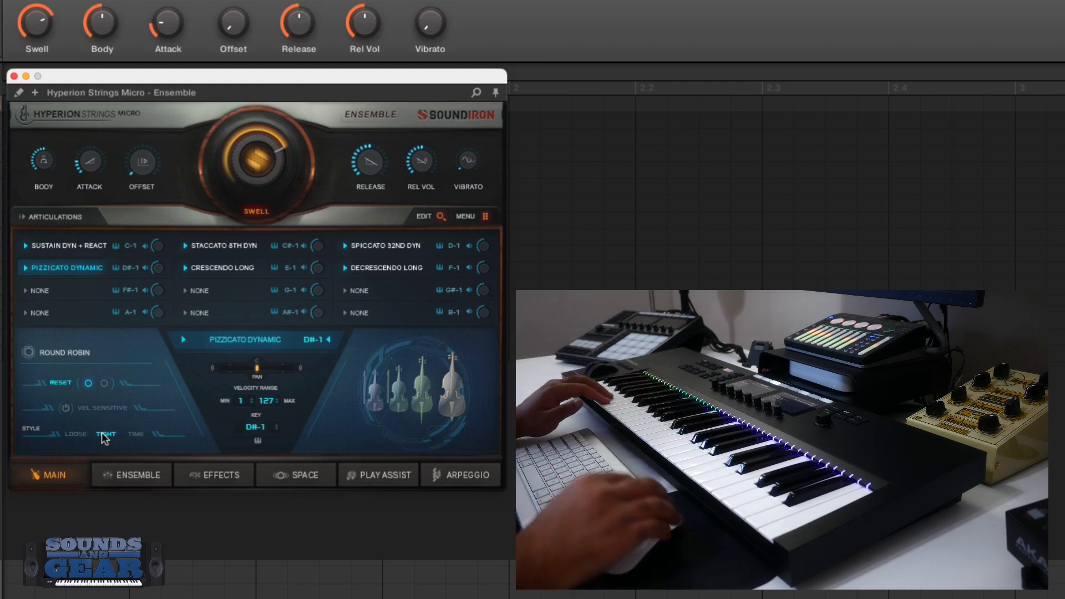
click(468, 474)
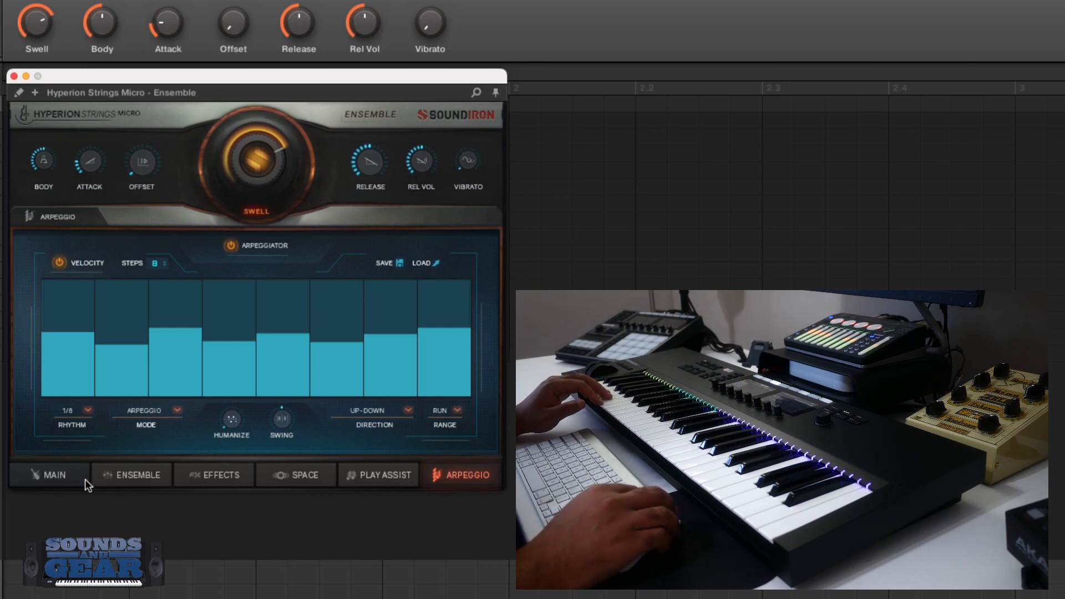
Return from the arpeggiator to Main and make Crescendo Long the active articulation
click(49, 473)
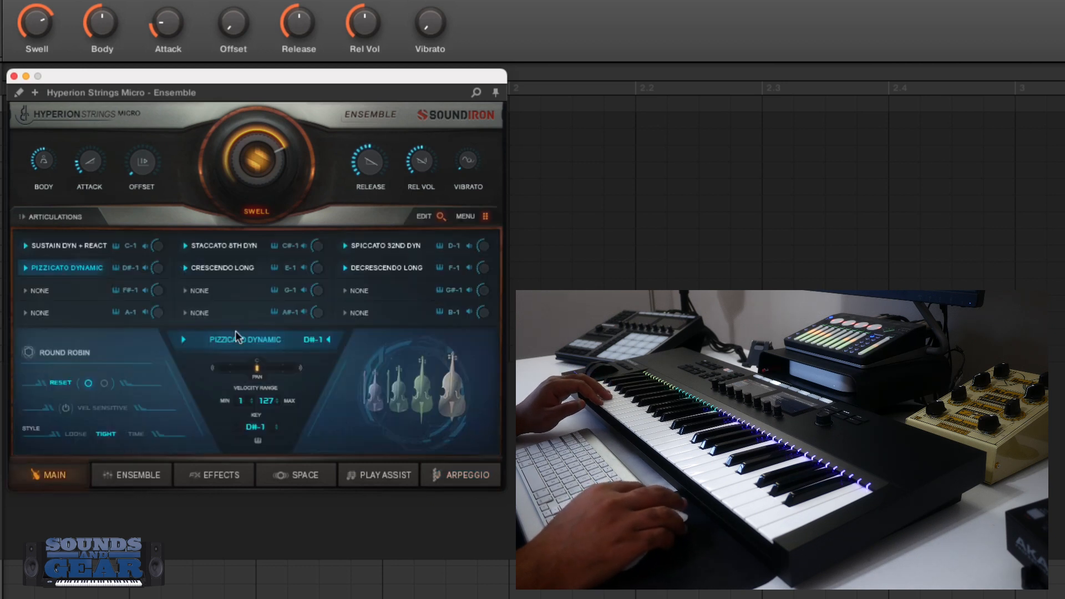
click(221, 268)
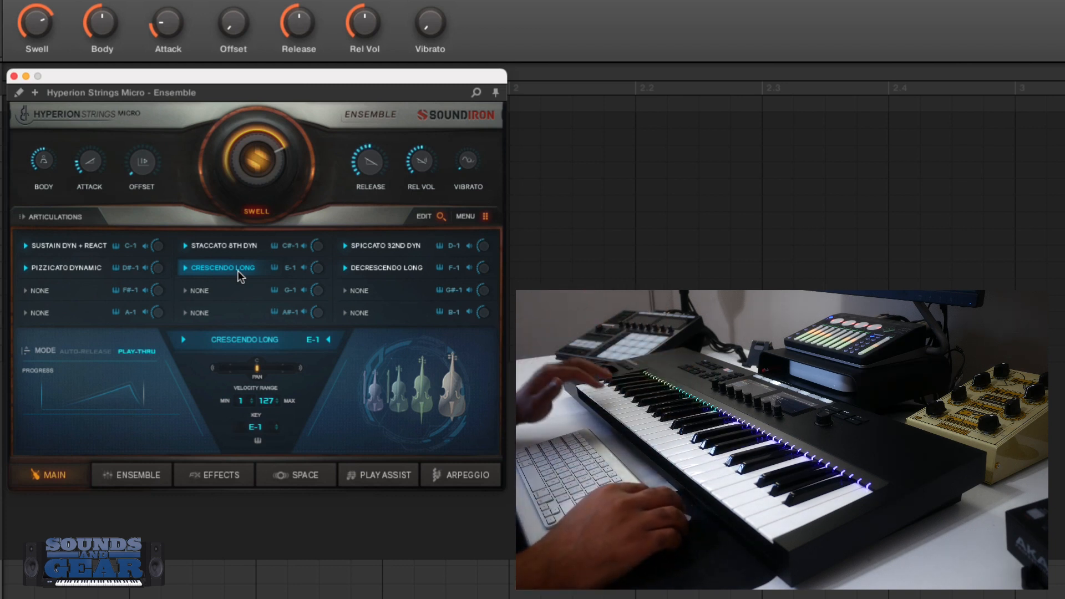
Play Decrescendo Long in auto-release mode, then go back to Sustain Dyn + React
click(385, 267)
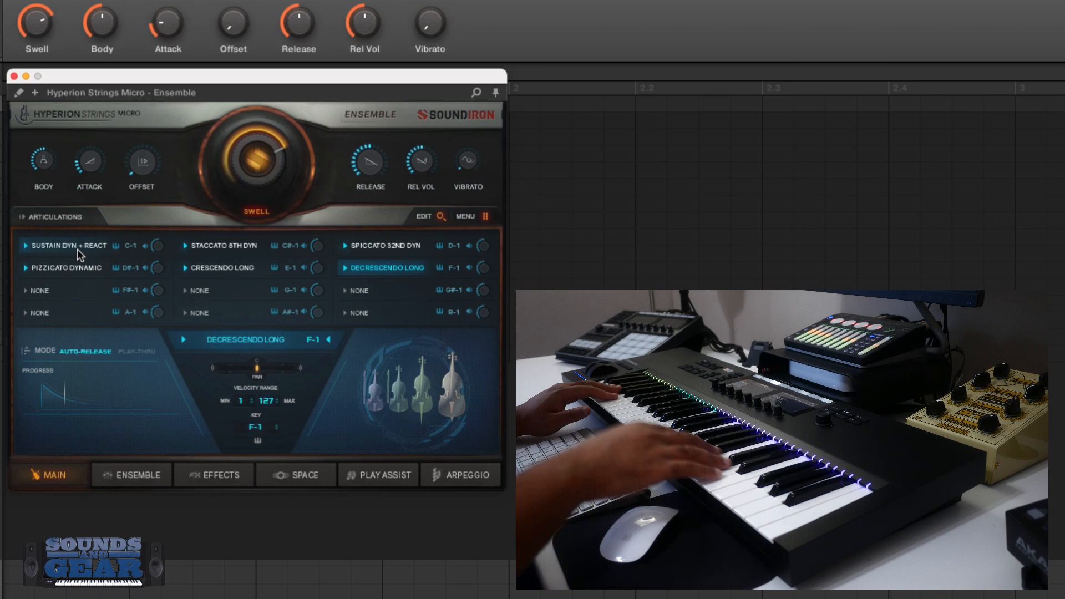
click(64, 246)
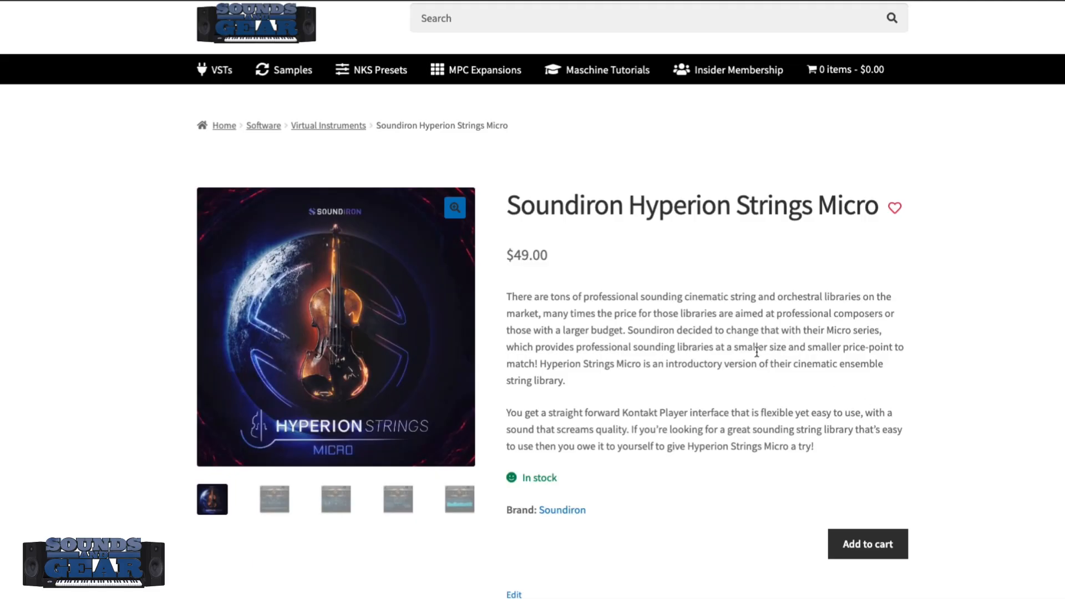
mouse_move(716, 332)
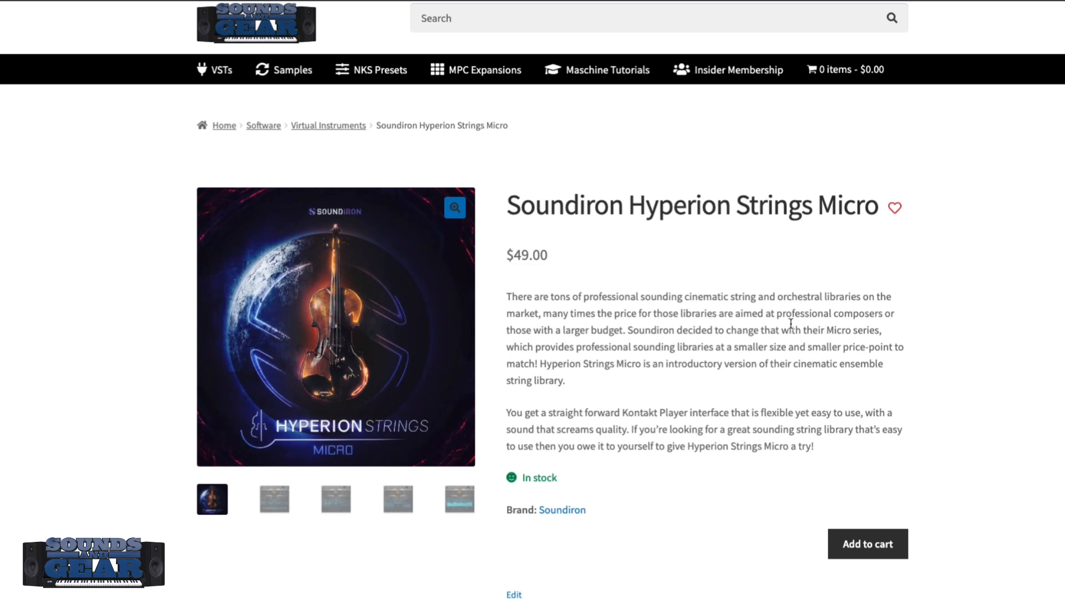
Scroll the product page down to the 'Articulations included for each section' list
scroll(down, 3)
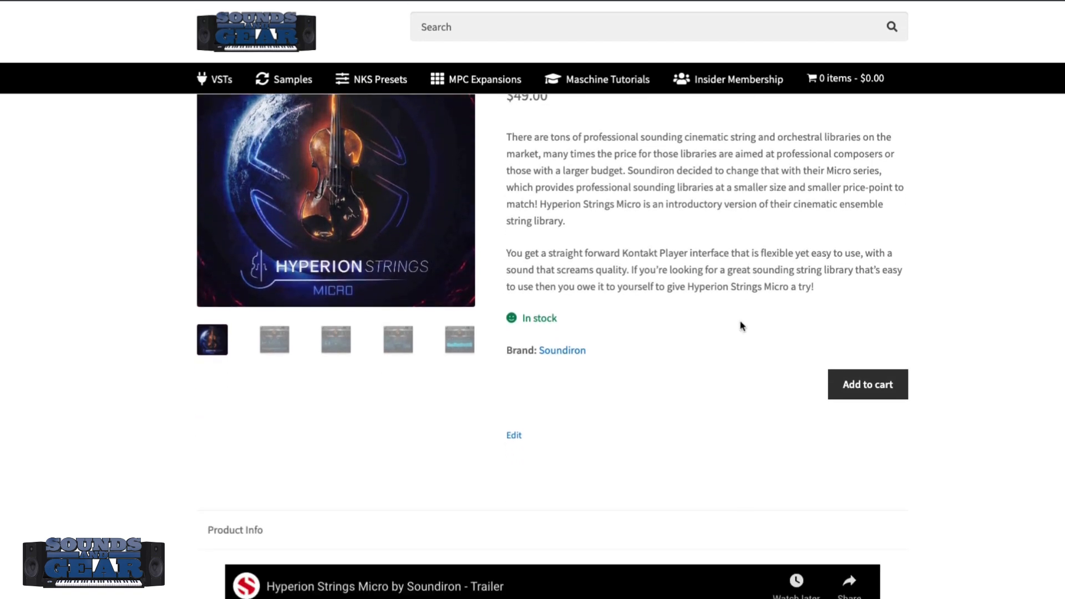
scroll(down, 3)
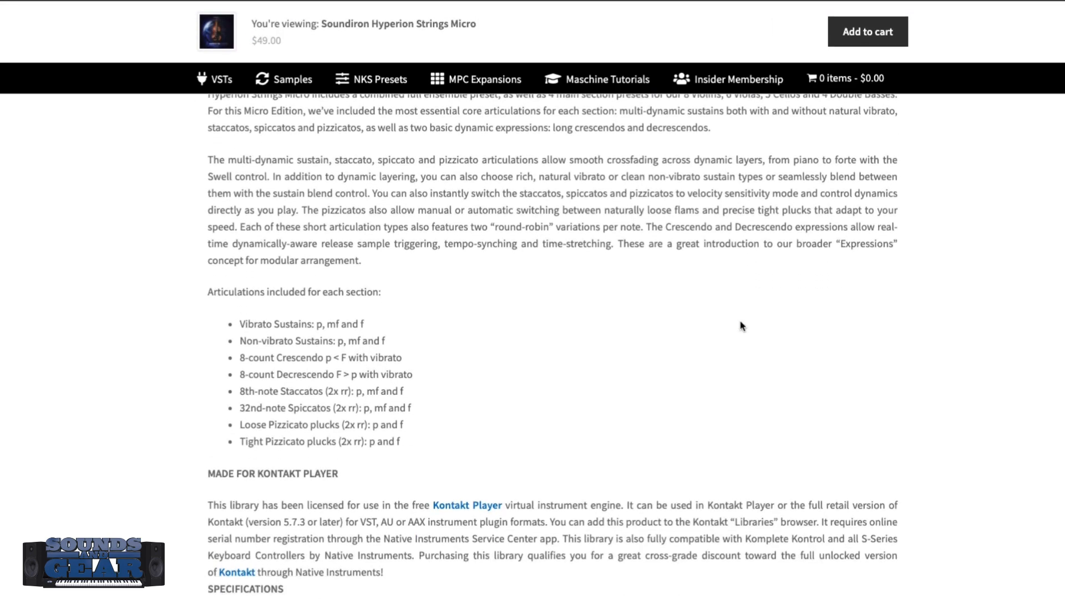
scroll(down, 3)
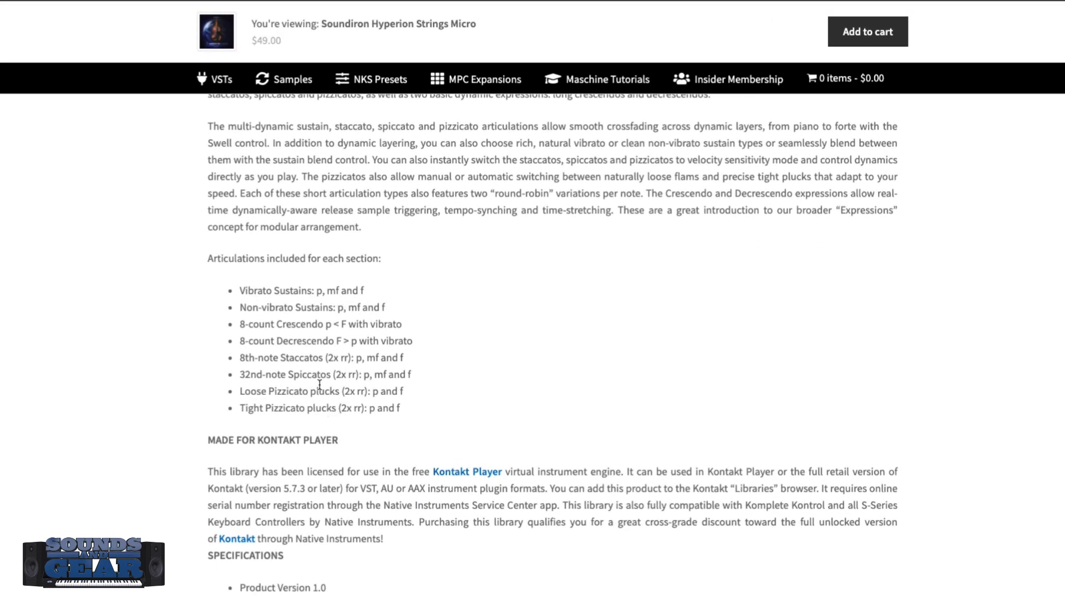
mouse_move(354, 368)
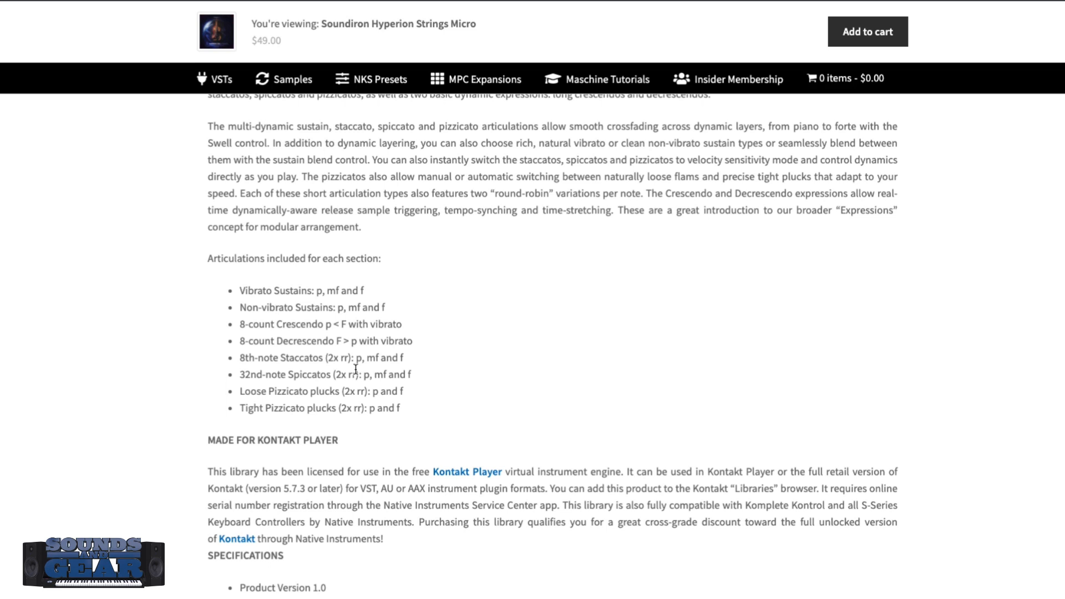
mouse_move(460, 395)
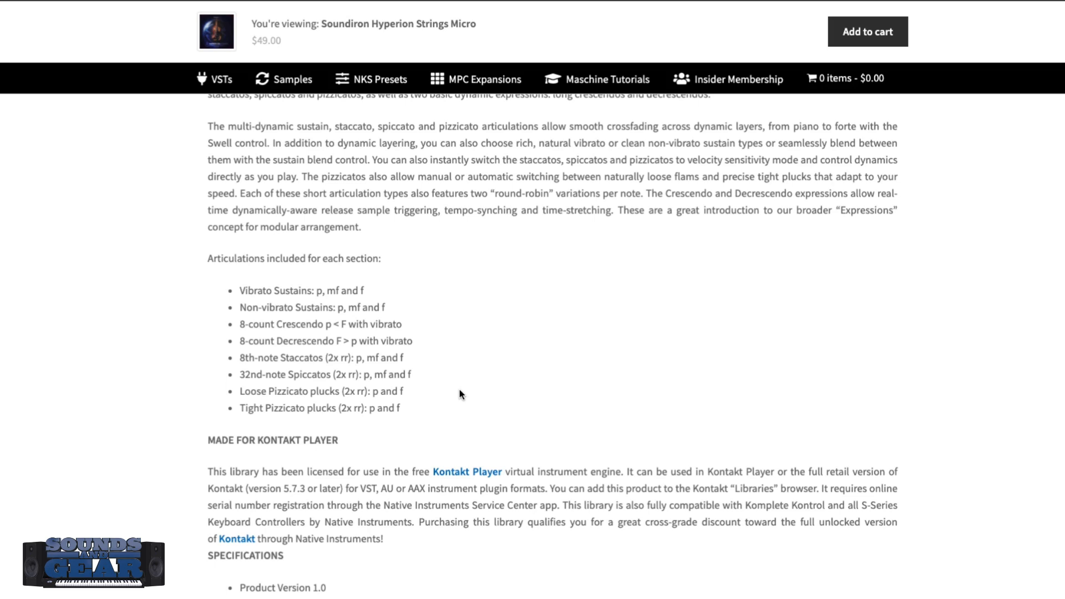